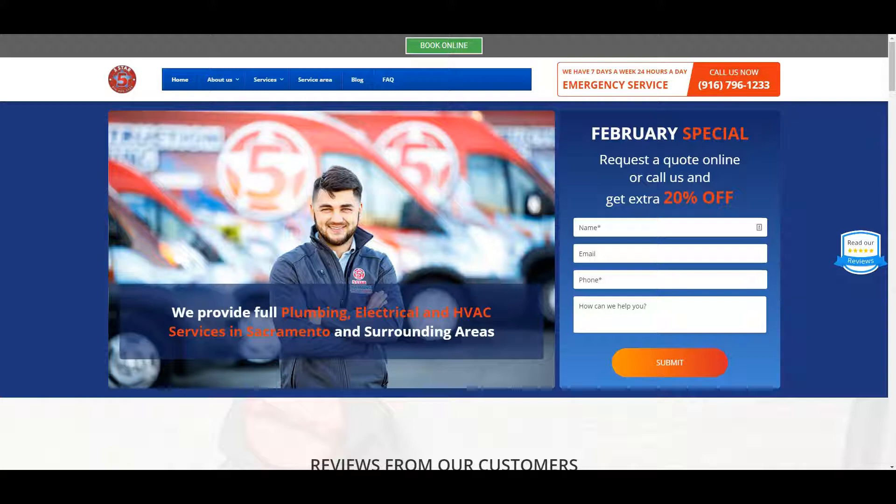
Step: Open the Organic keywords report for 5-starplumbing.com, led by the keyword '5 star plumbing'
scroll(down, 3)
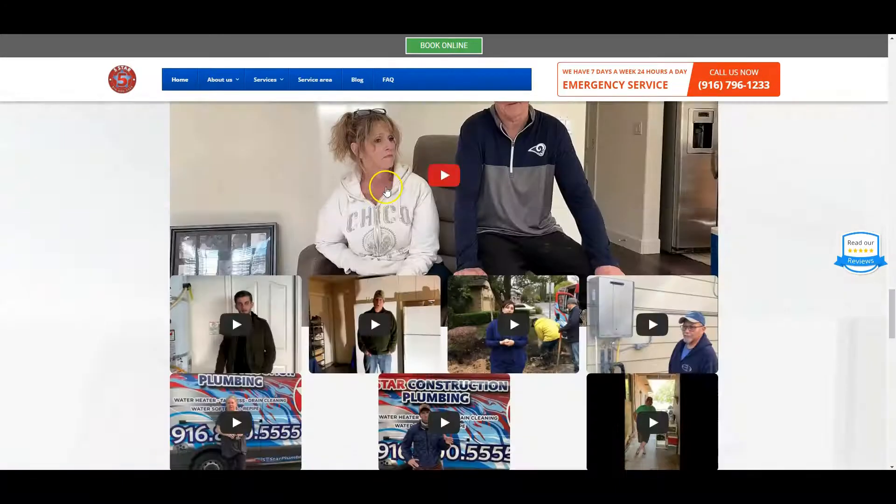
scroll(down, 3)
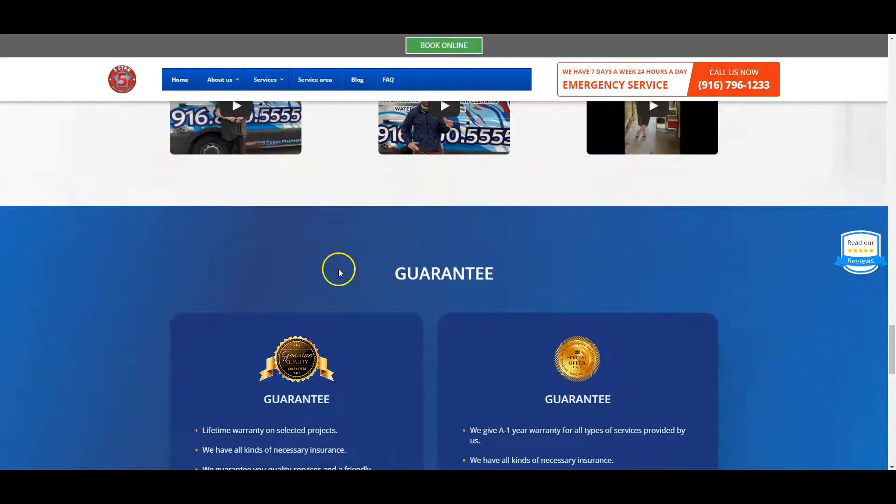
mouse_move(326, 360)
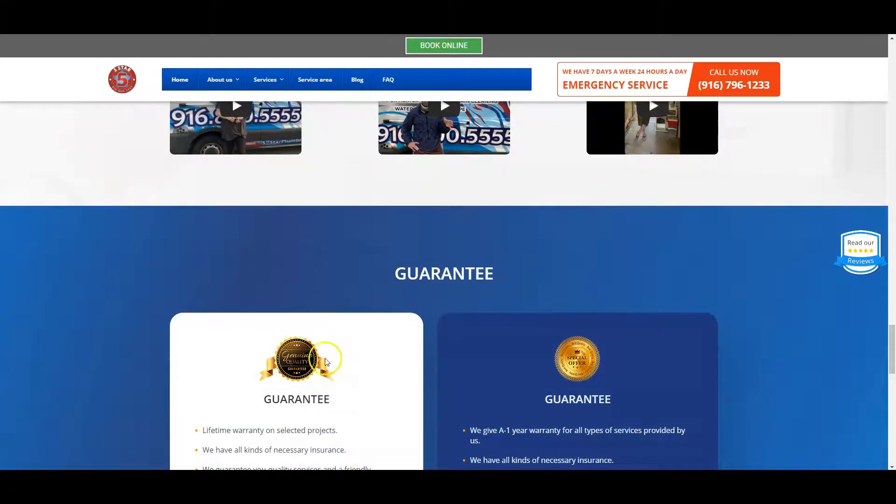
scroll(up, 3)
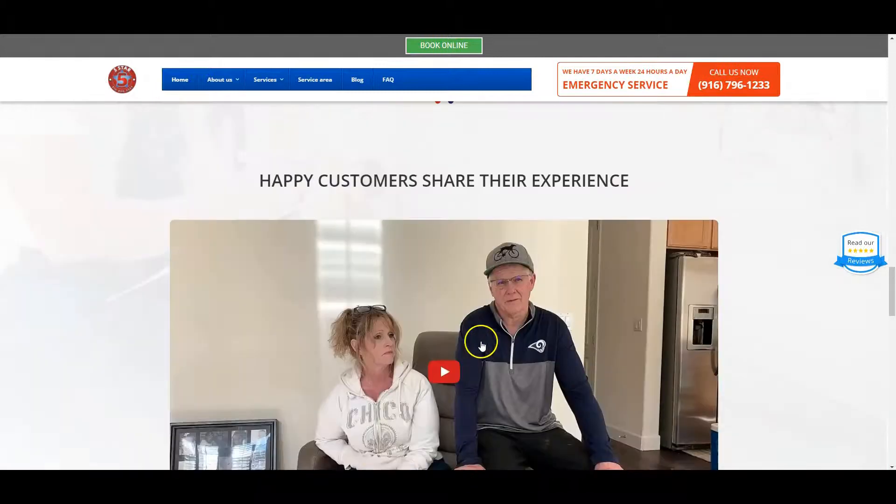
scroll(down, 3)
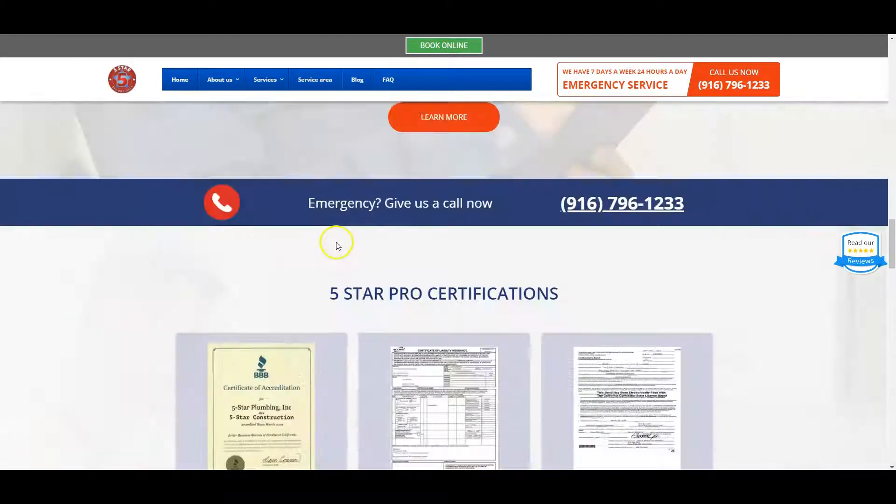
scroll(down, 3)
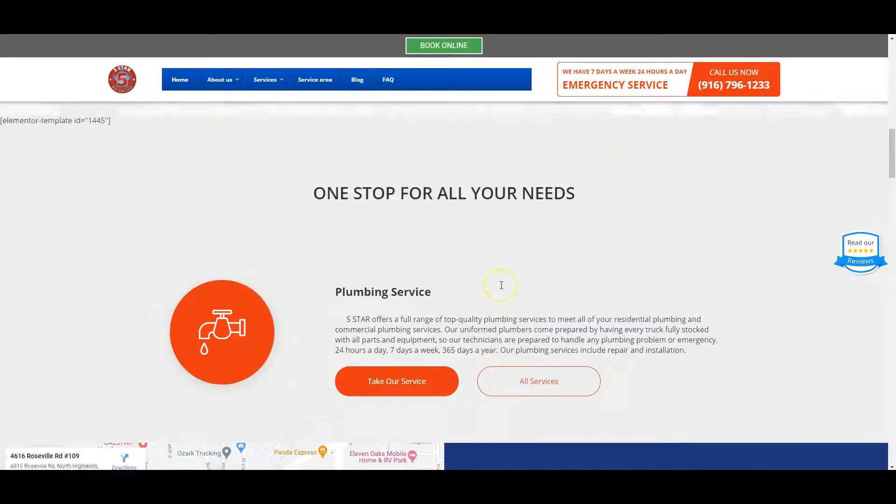
scroll(down, 3)
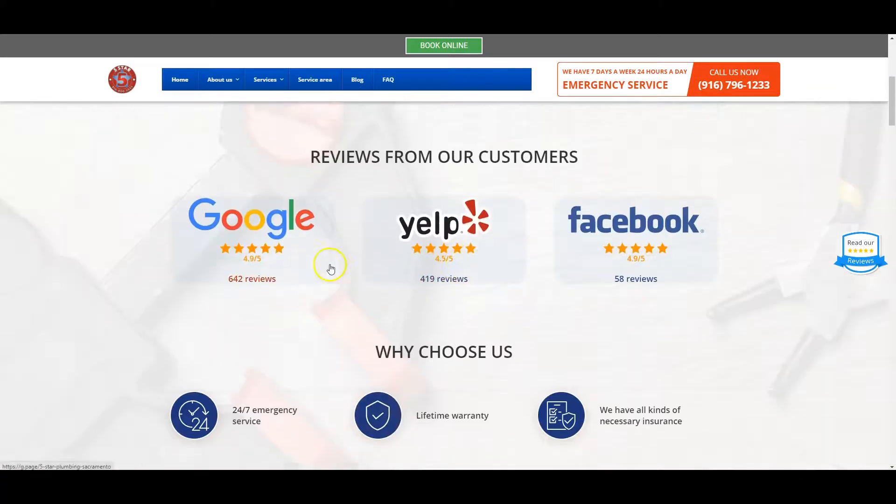
scroll(up, 3)
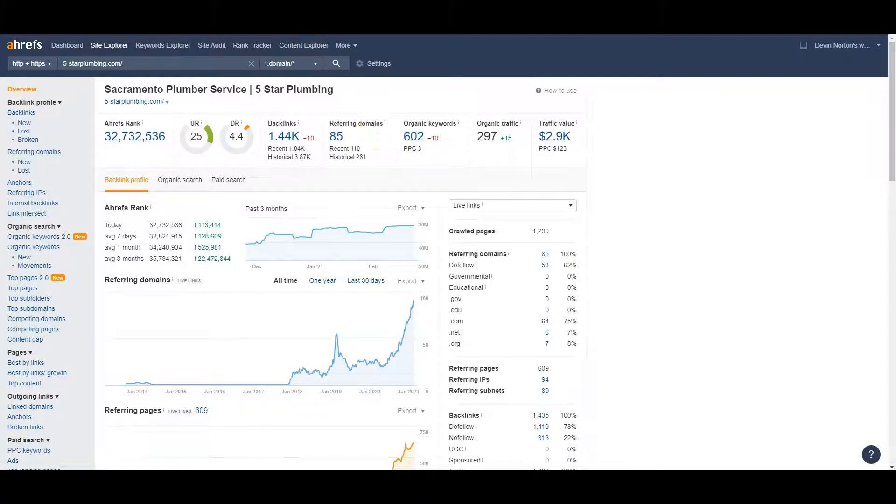
click(33, 247)
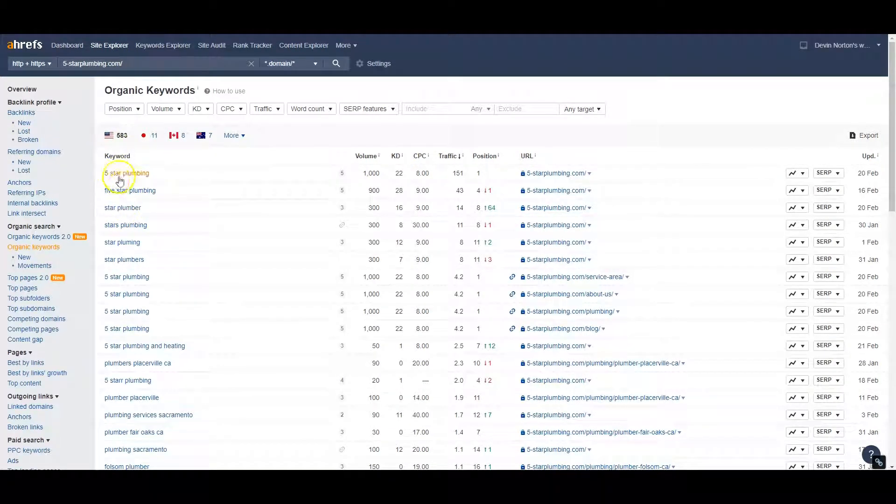
mouse_move(125, 224)
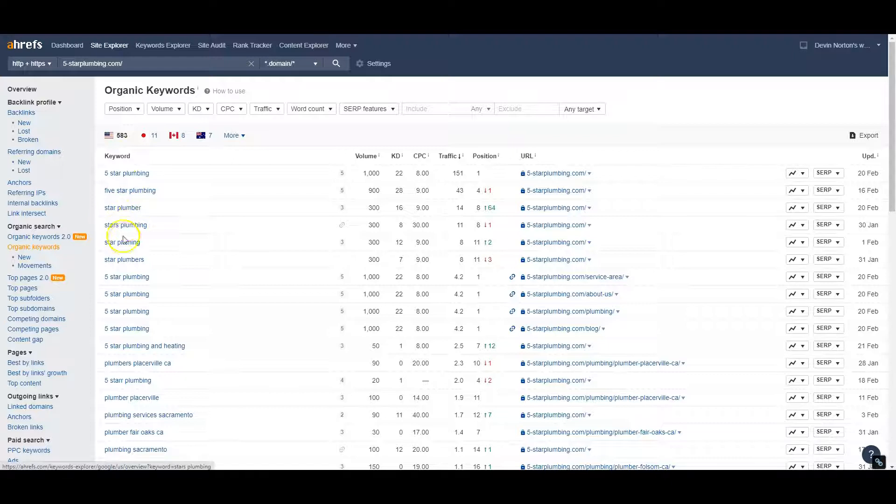
mouse_move(137, 231)
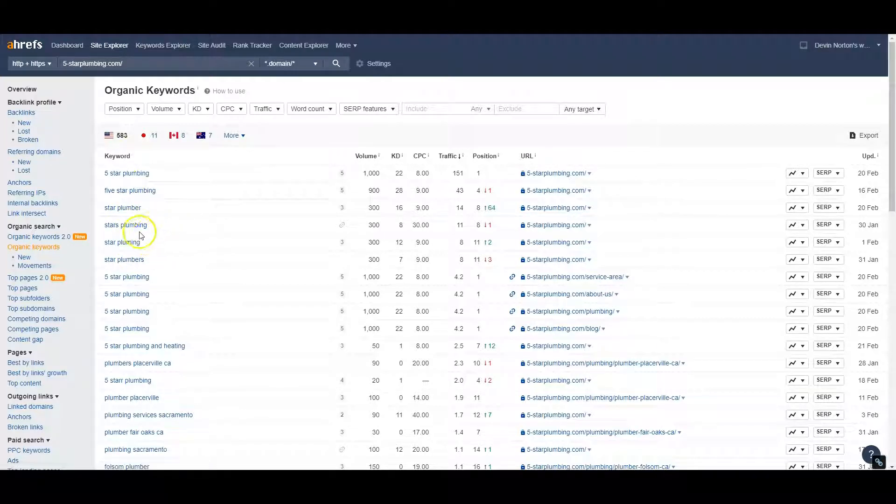
mouse_move(168, 154)
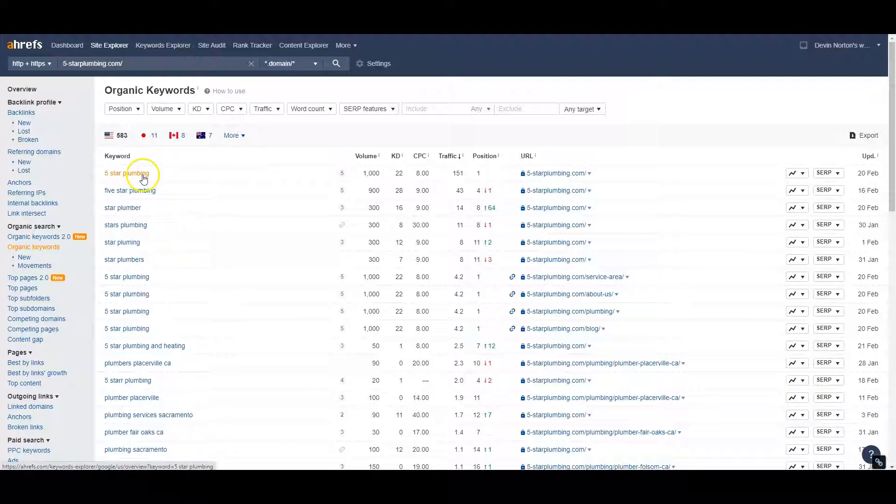
mouse_move(123, 179)
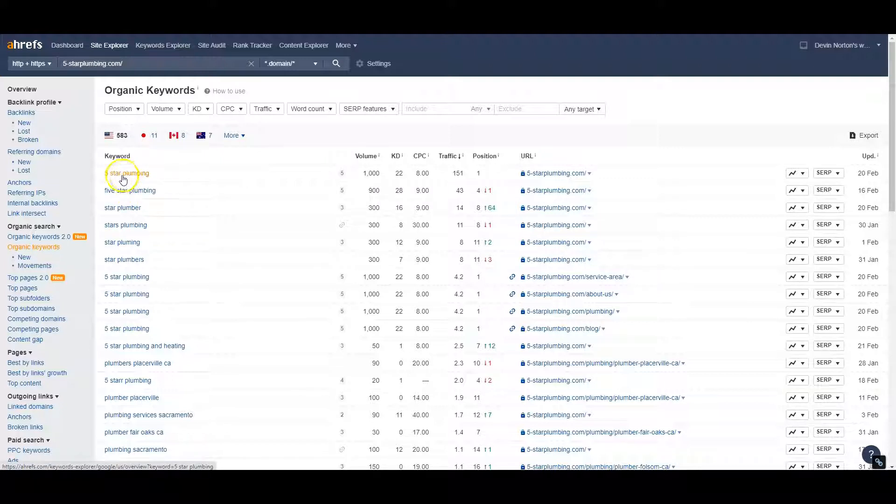
mouse_move(120, 181)
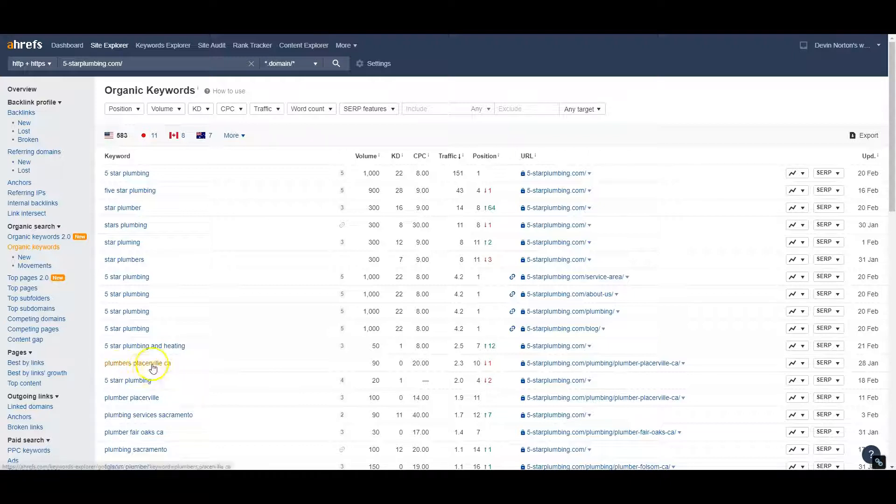
mouse_move(165, 414)
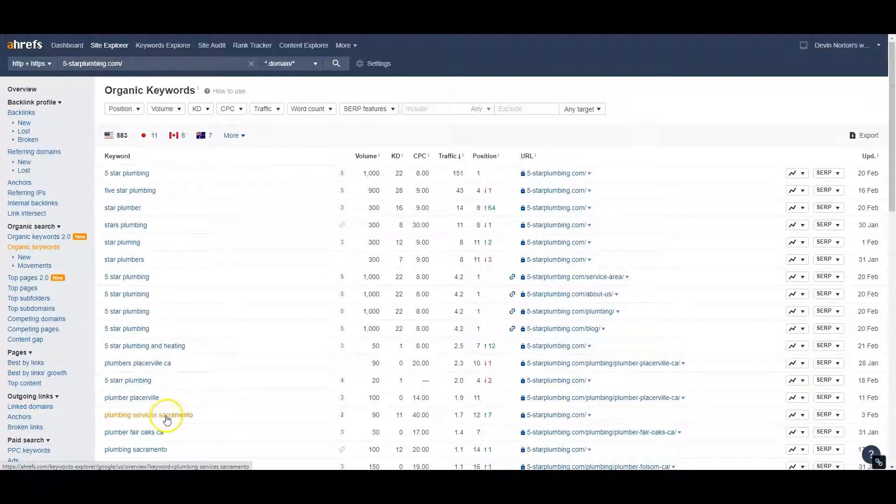
mouse_move(151, 449)
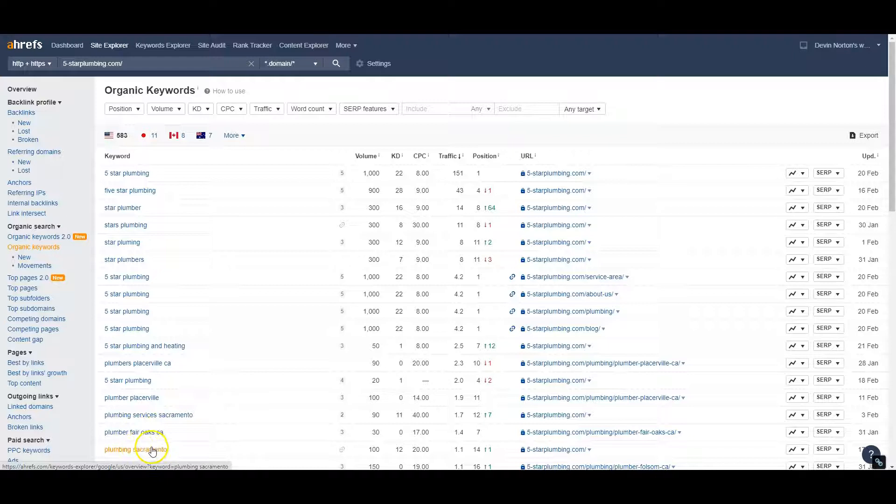
Step: Sort 5-starplumbing.com's organic keywords by the Volume column and scroll through the list
click(365, 155)
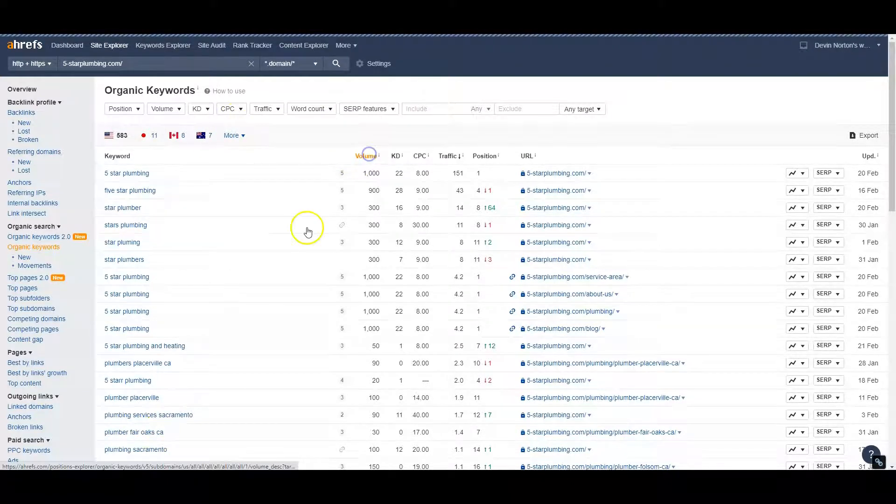
scroll(down, 3)
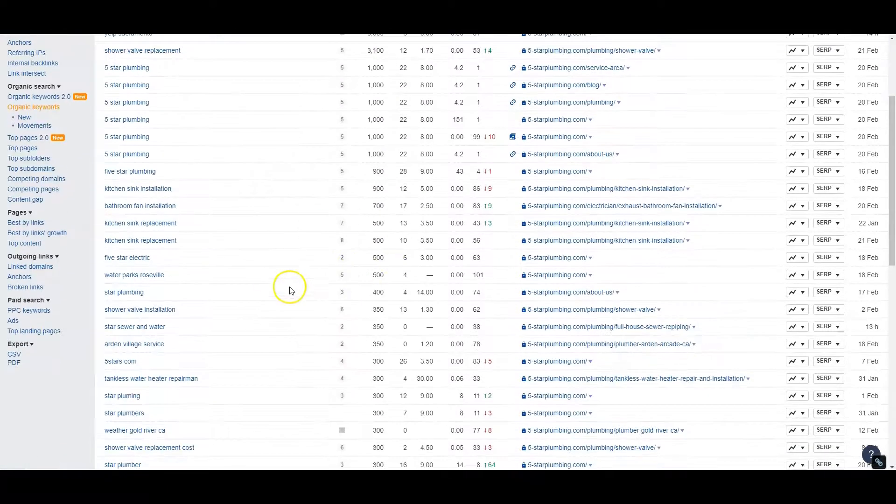
mouse_move(156, 326)
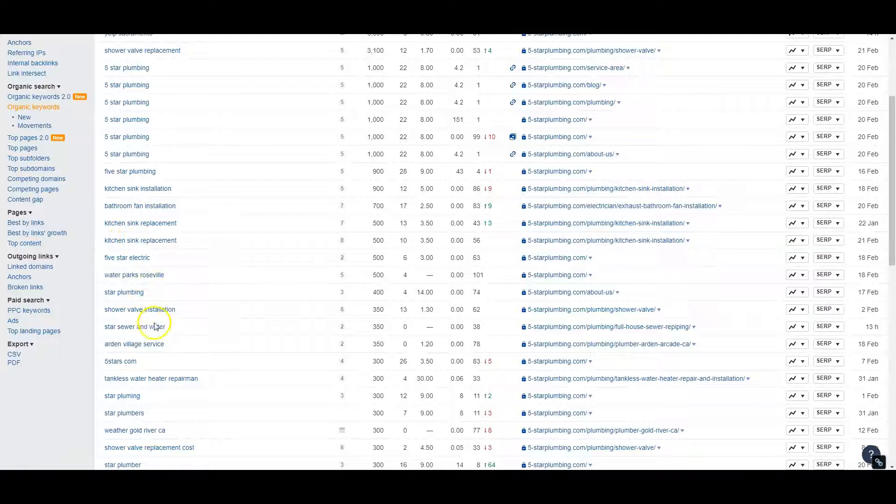
scroll(down, 3)
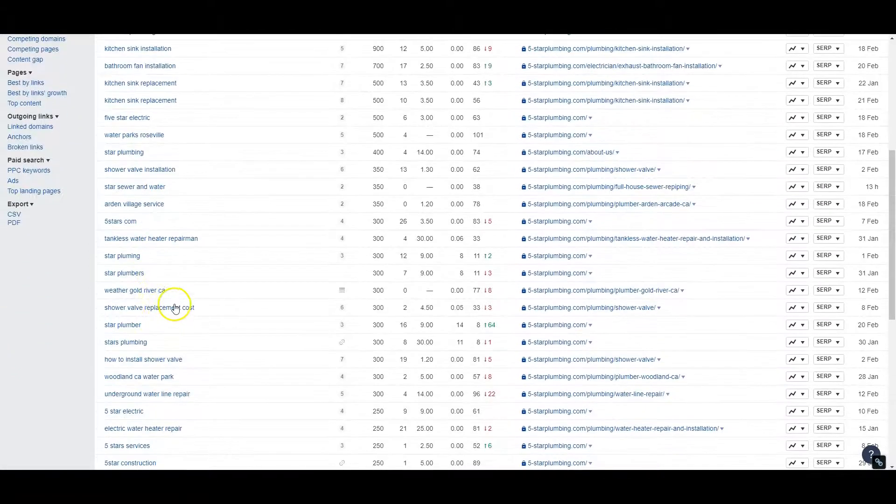
scroll(down, 3)
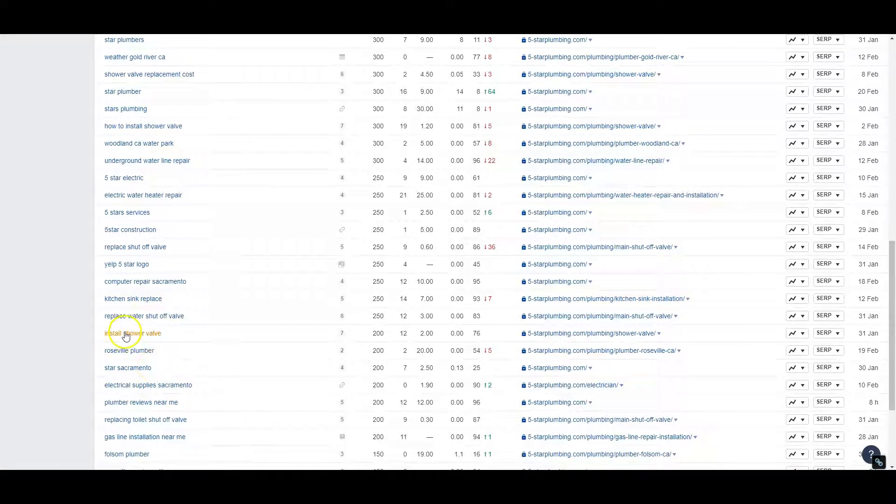
scroll(down, 3)
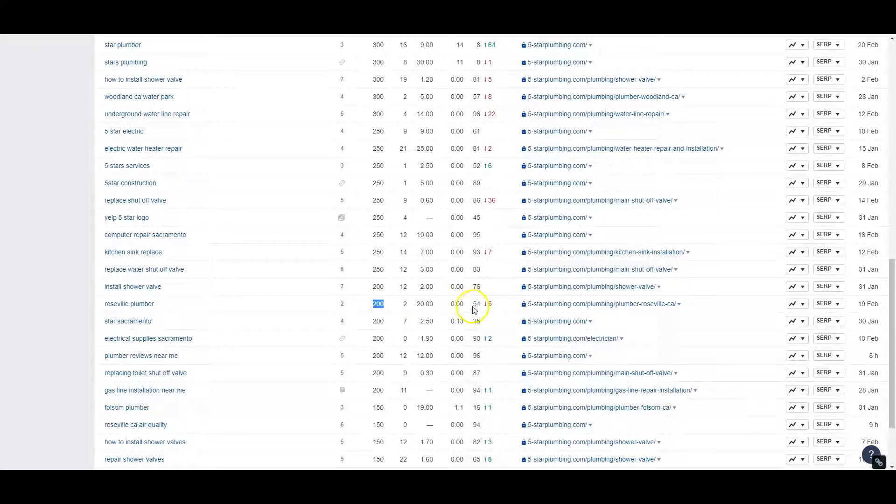
scroll(down, 3)
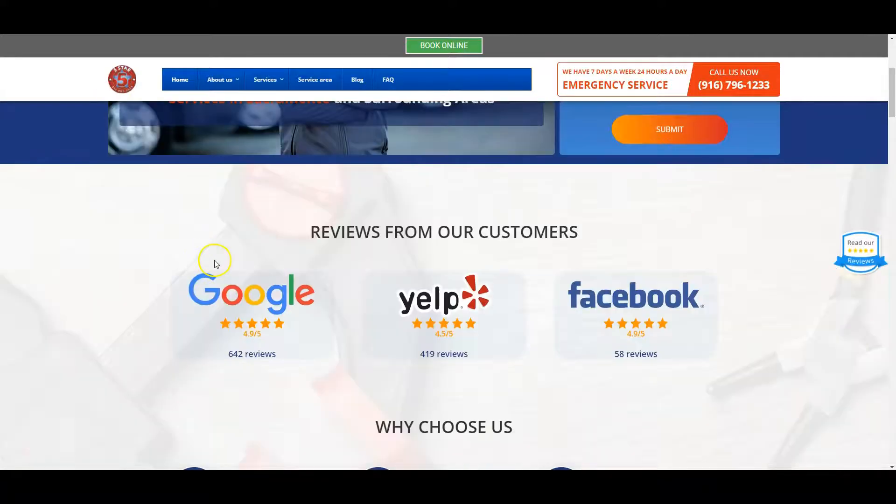
Step: Scroll the 5 Star Plumbing homepage to its Reviews and 5 Star Pro Certifications sections
right_click(199, 278)
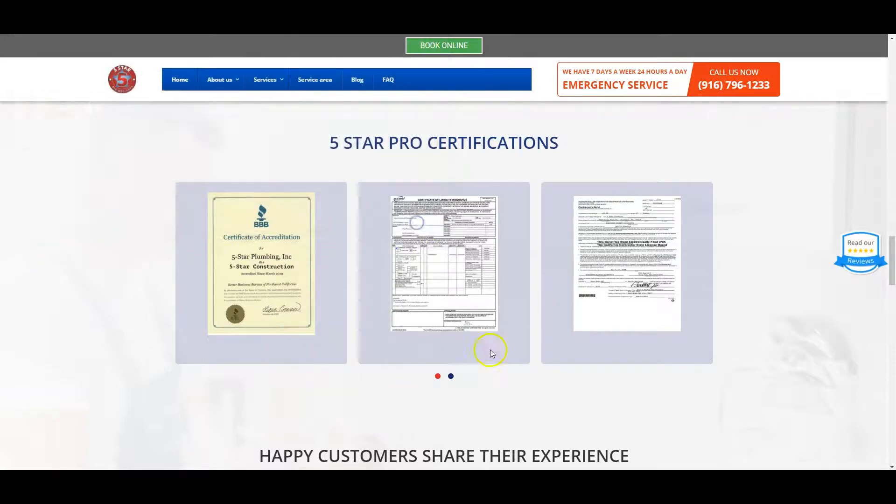
scroll(up, 3)
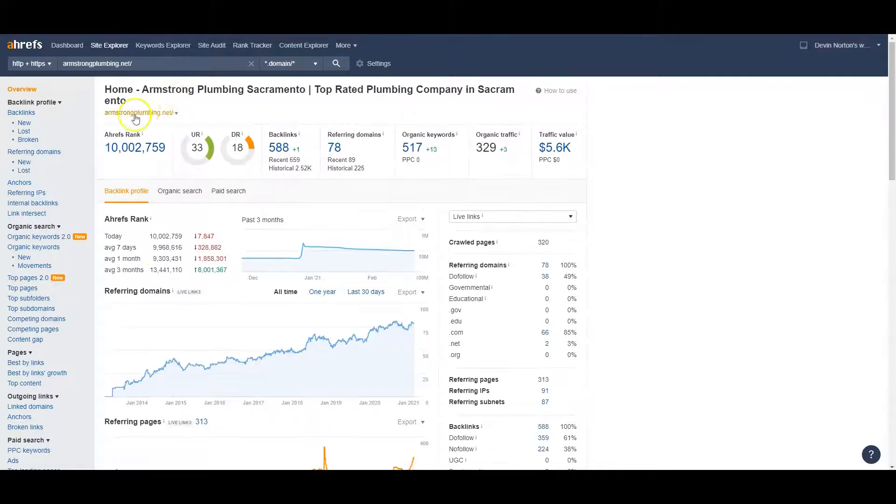
mouse_move(323, 133)
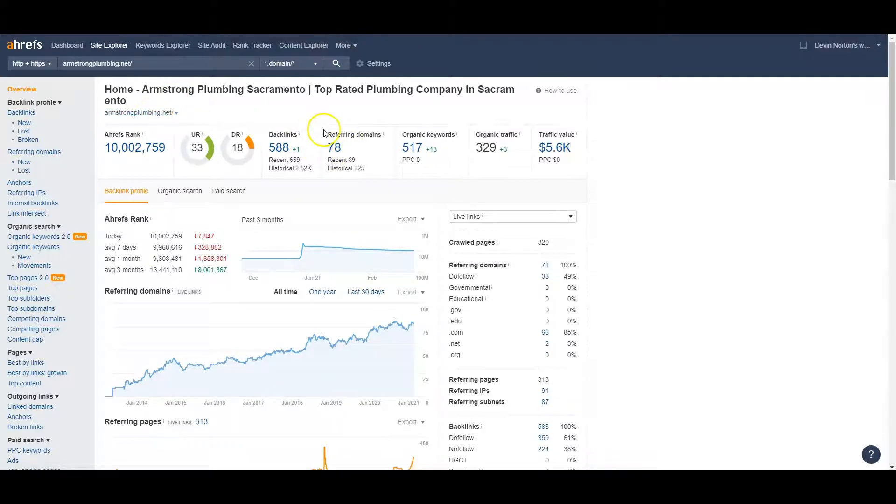
mouse_move(494, 106)
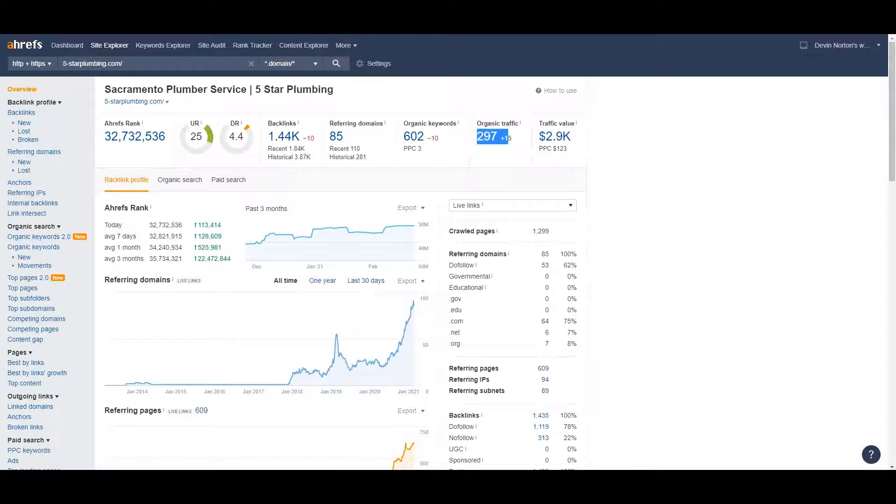
mouse_move(197, 123)
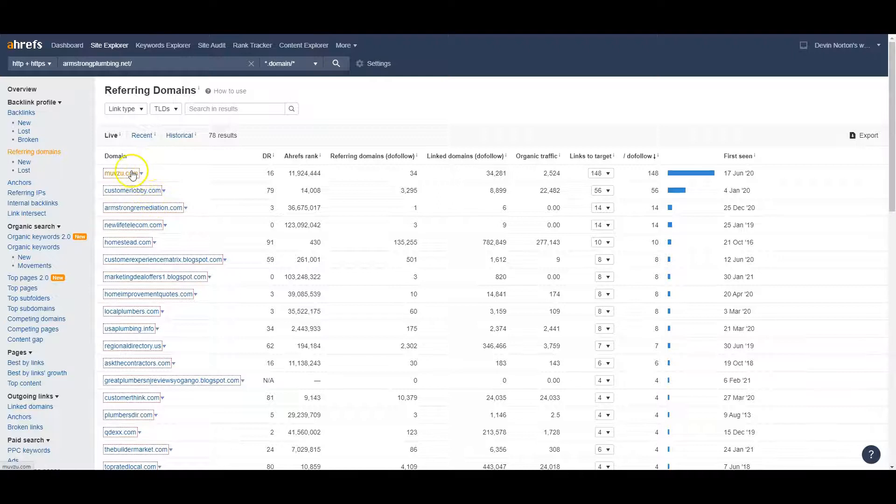
mouse_move(148, 221)
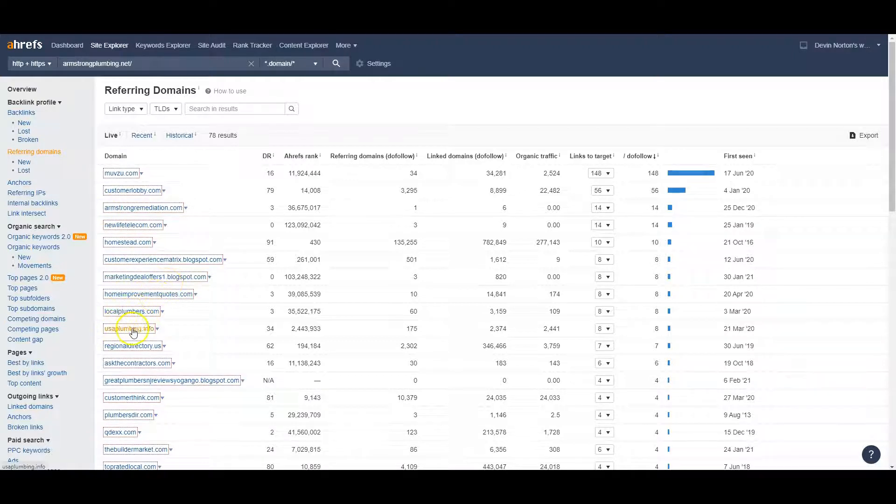
mouse_move(140, 397)
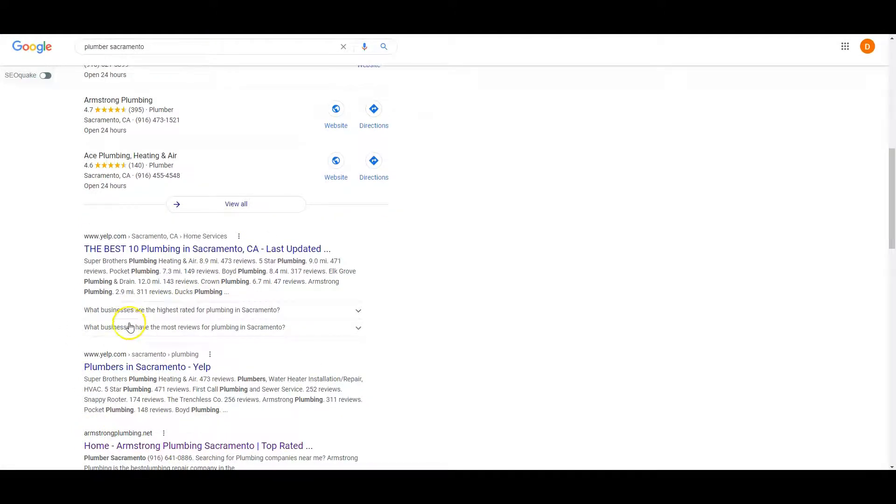
mouse_move(250, 250)
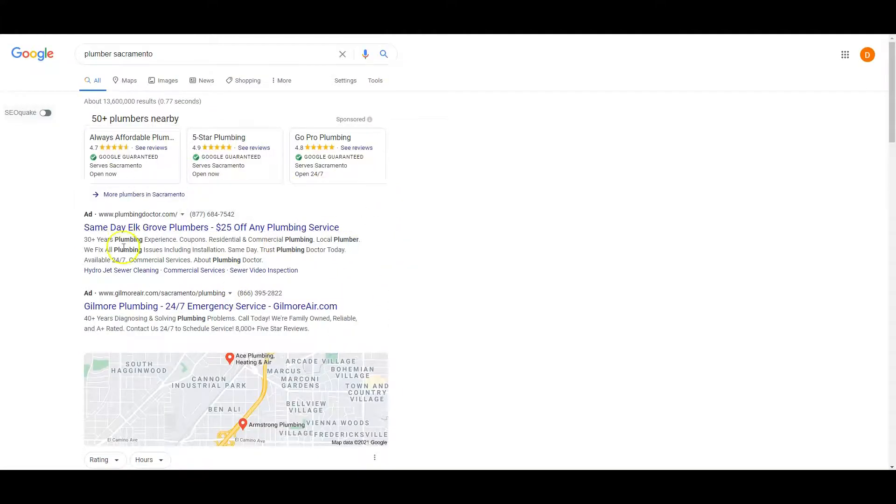
Step: Scroll the 'plumber sacramento' results to the map pack showing Armstrong Plumbing at 4.7 stars
scroll(down, 3)
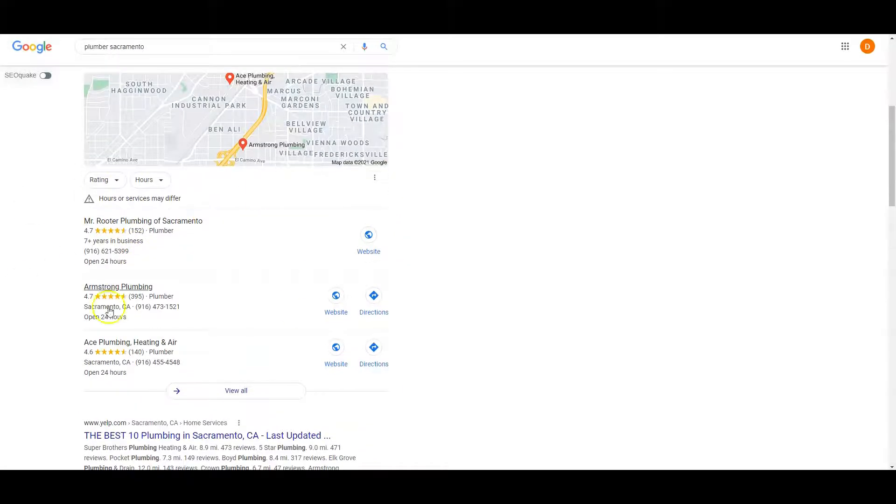